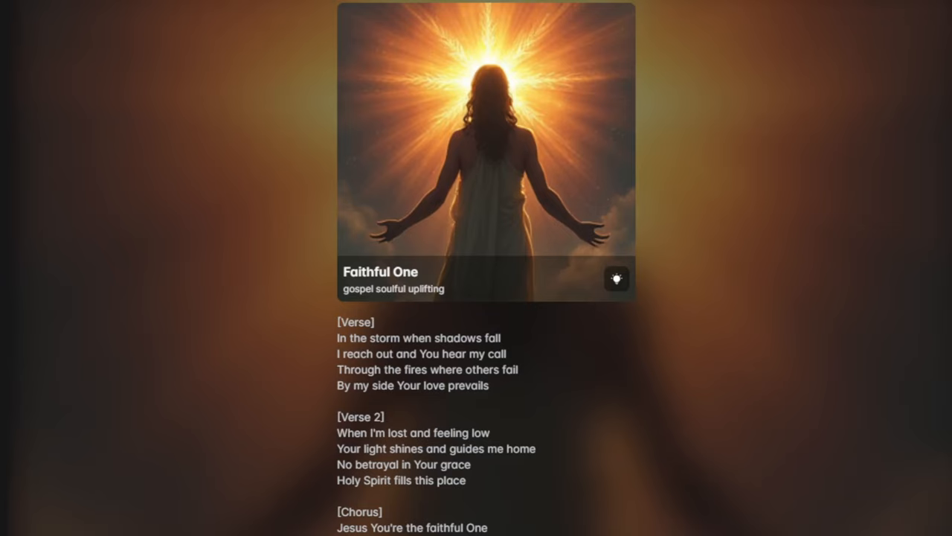
pyautogui.scroll(-3)
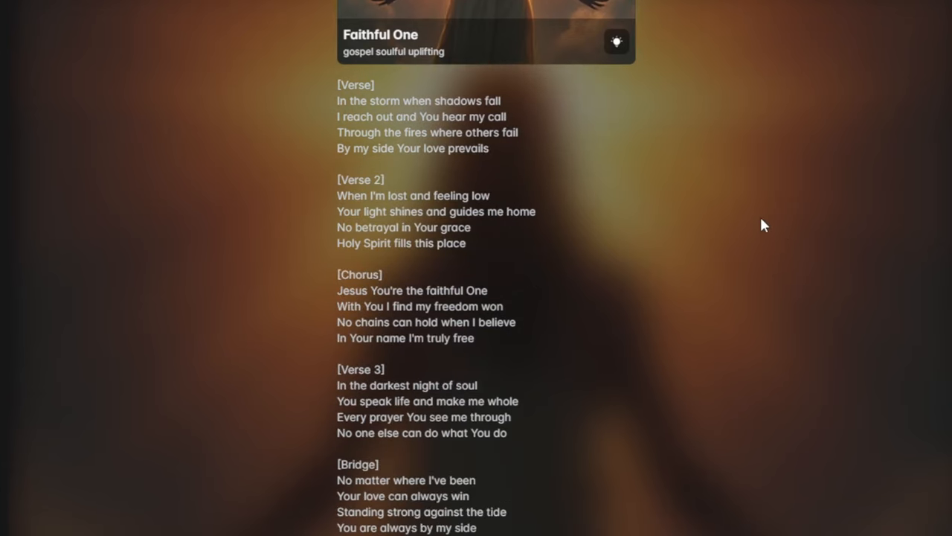
pyautogui.scroll(-3)
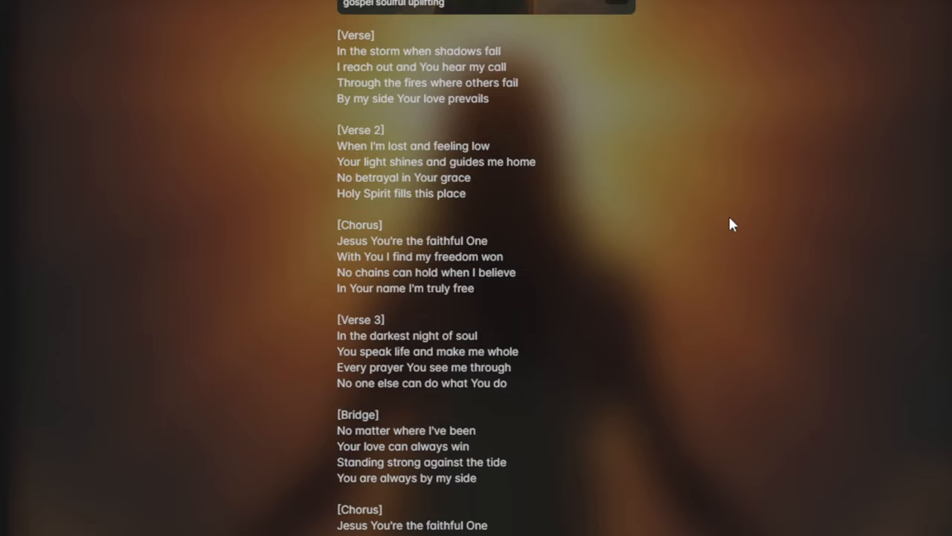
pyautogui.moveTo(726, 223)
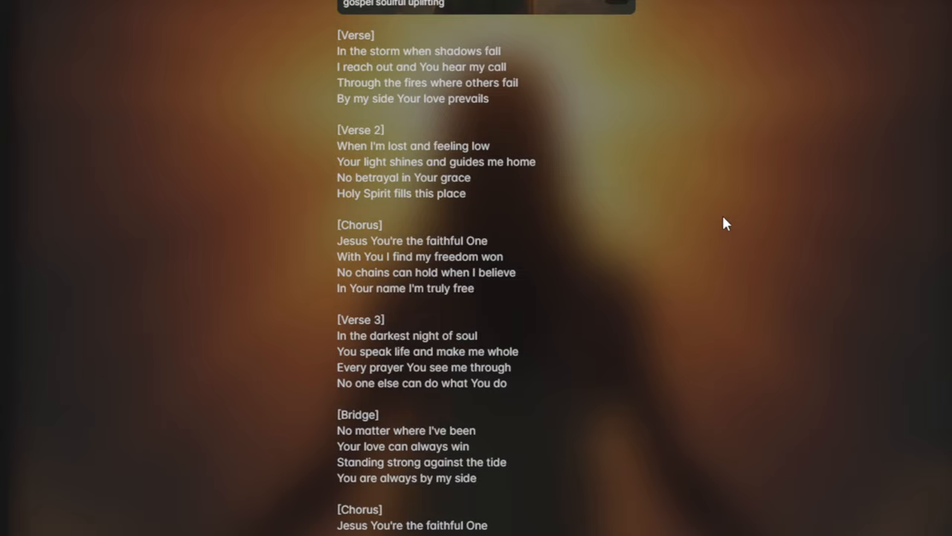
pyautogui.moveTo(736, 223)
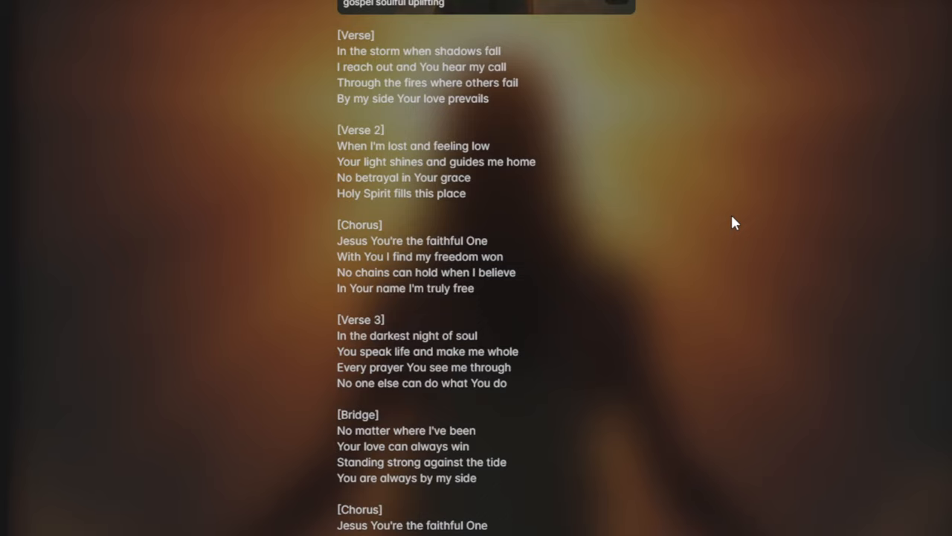
pyautogui.scroll(3)
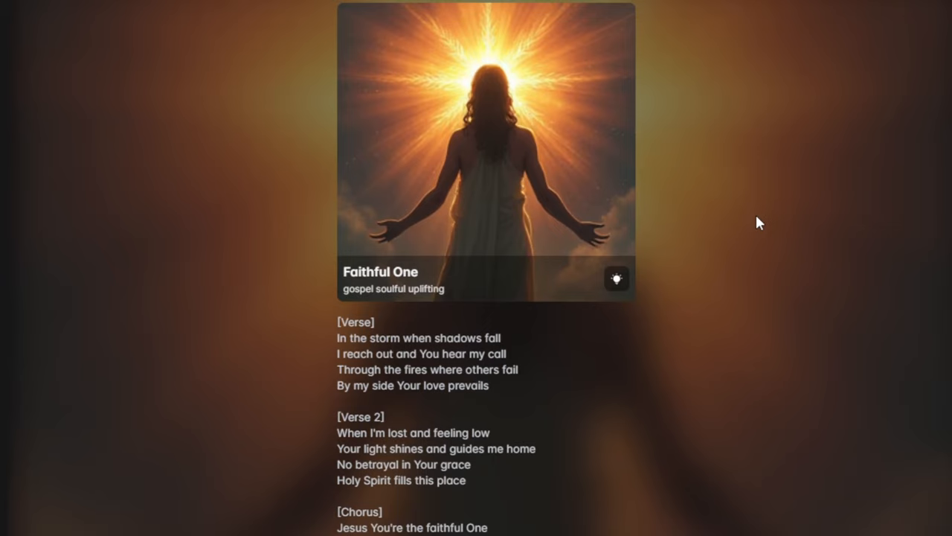
pyautogui.scroll(-3)
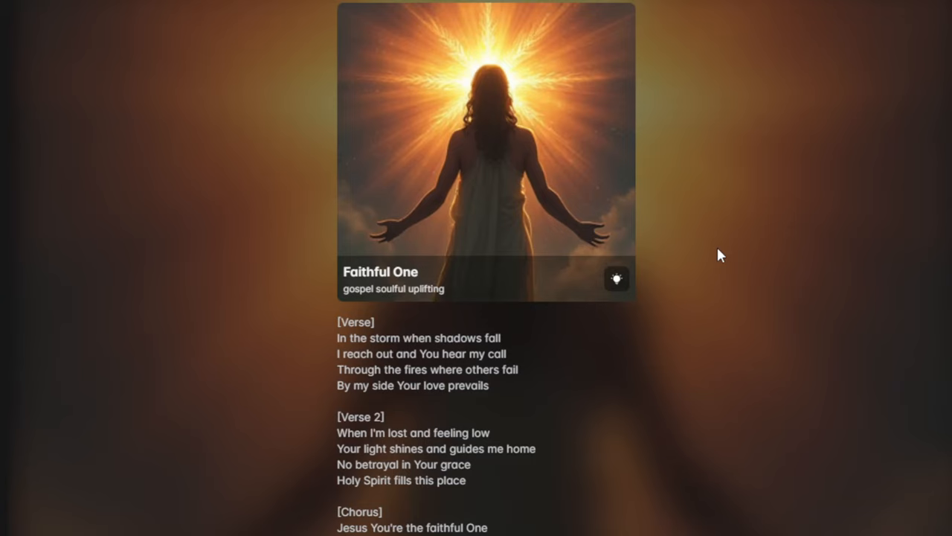
pyautogui.scroll(-3)
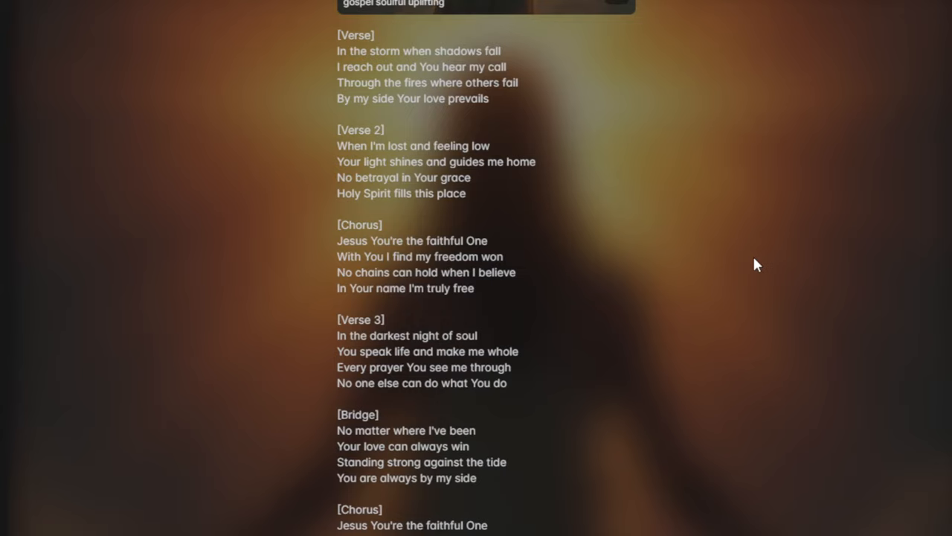
pyautogui.moveTo(480, 493)
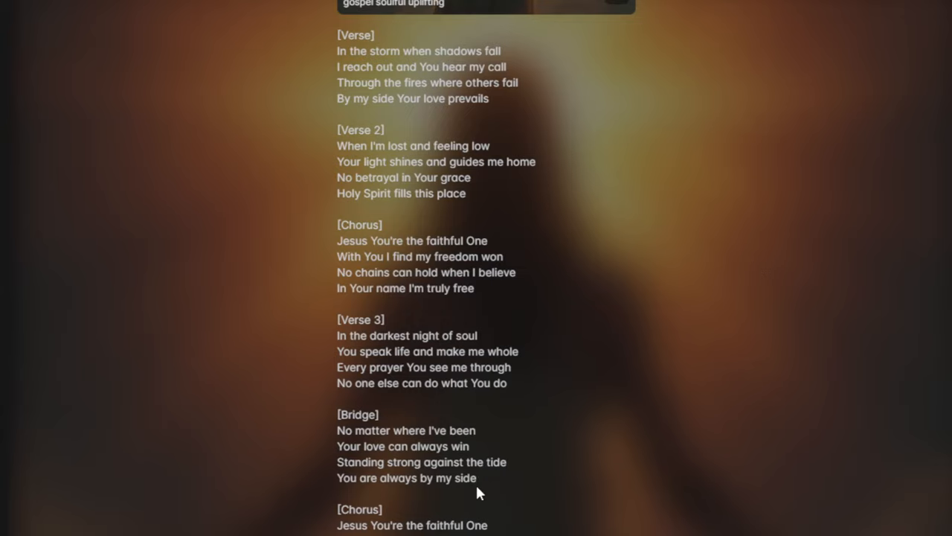
pyautogui.moveTo(711, 261)
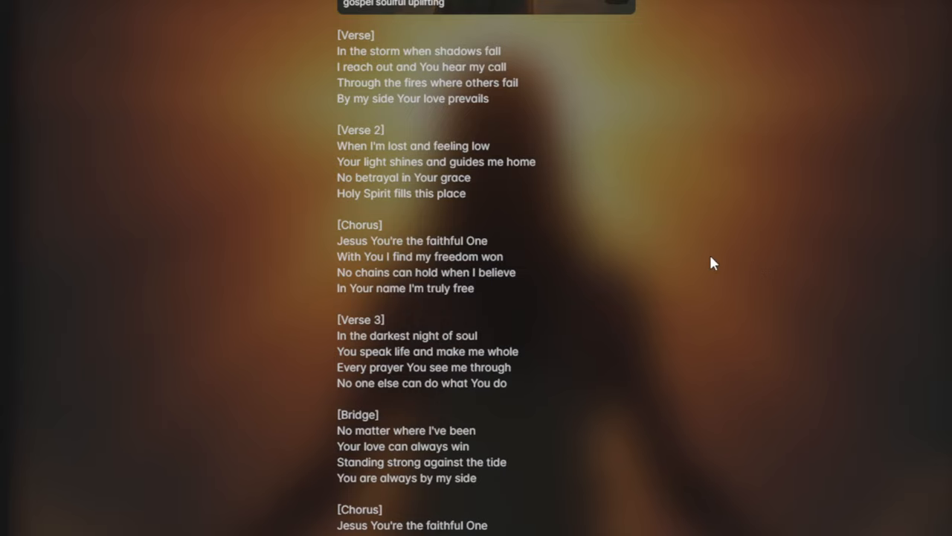